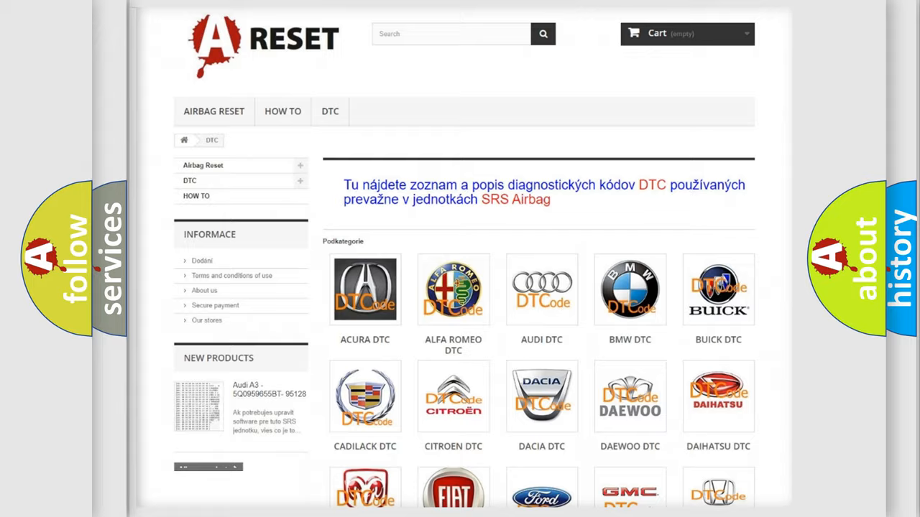
Navigate the brand grid to the Dodge logo and load the Dodge DTC code list
scroll(down, 3)
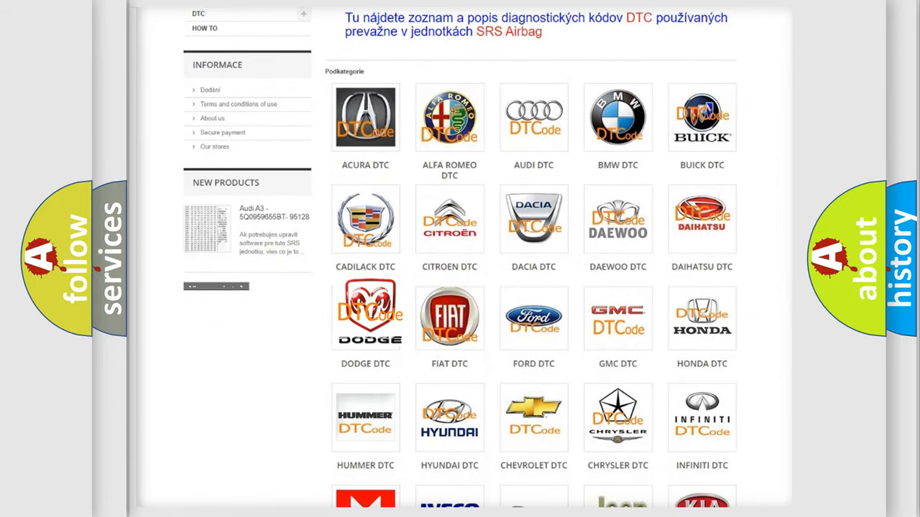
click(365, 317)
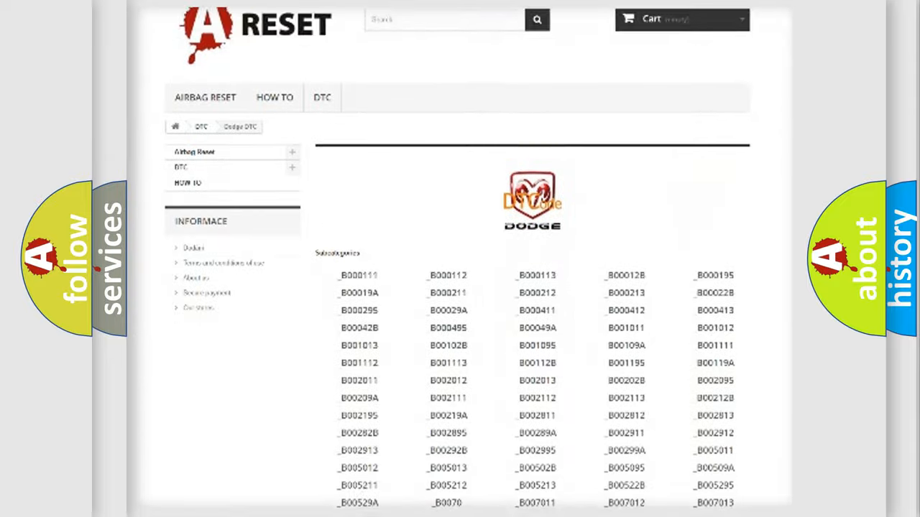
scroll(down, 3)
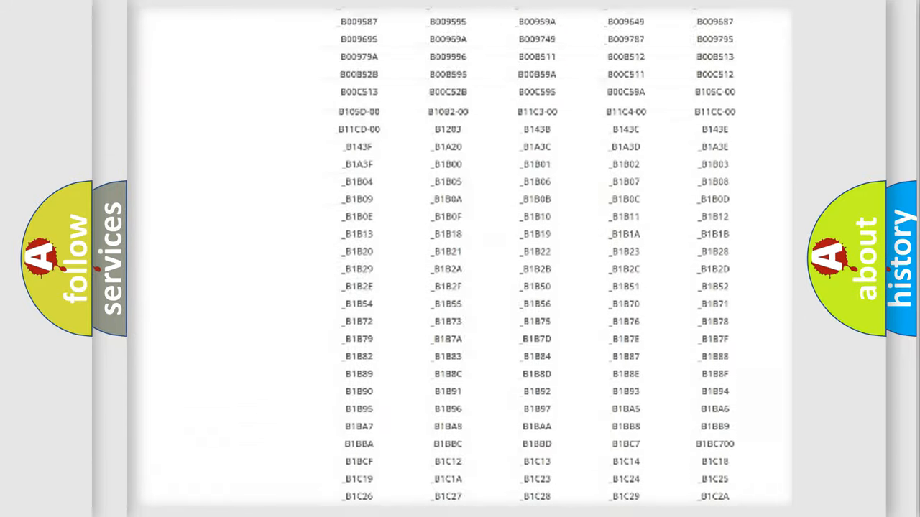
scroll(up, 3)
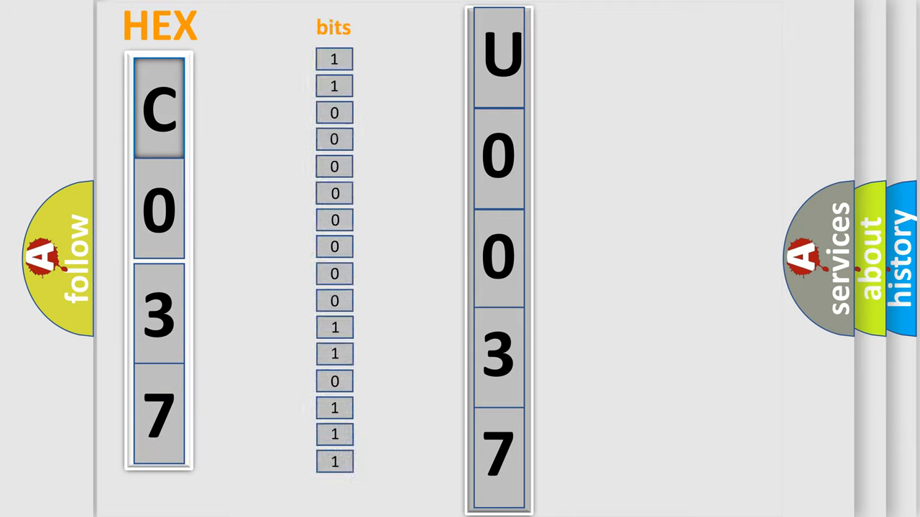
Play the animation decoding hex C037 into bits as code U0037
click(158, 108)
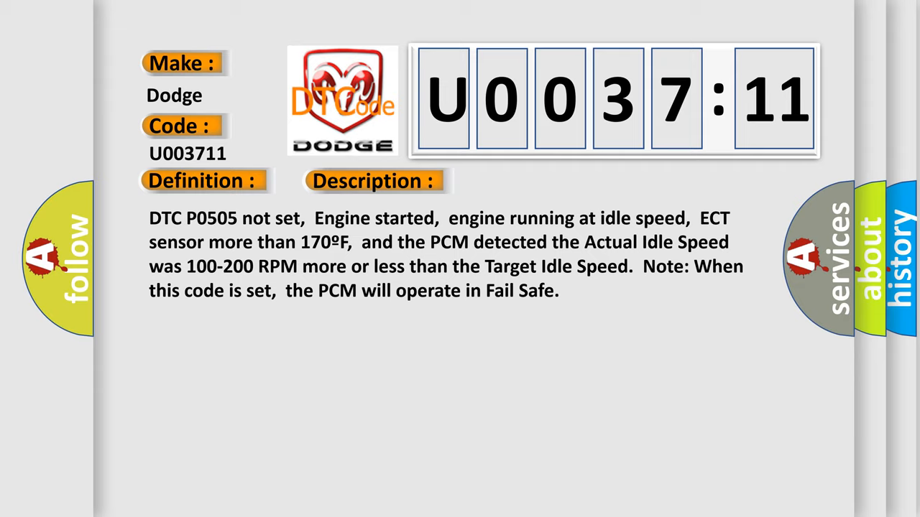
Advance the U0037:11 slide to reveal its Description and Cause sections
click(529, 181)
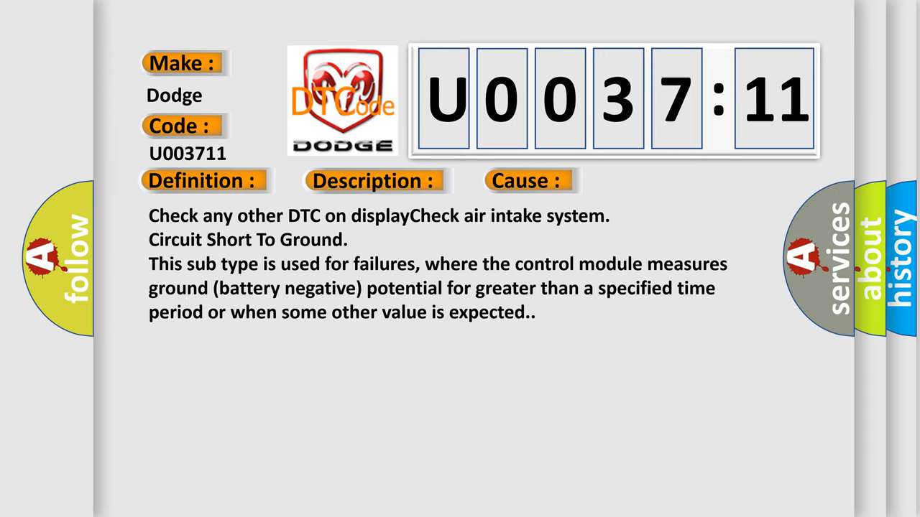